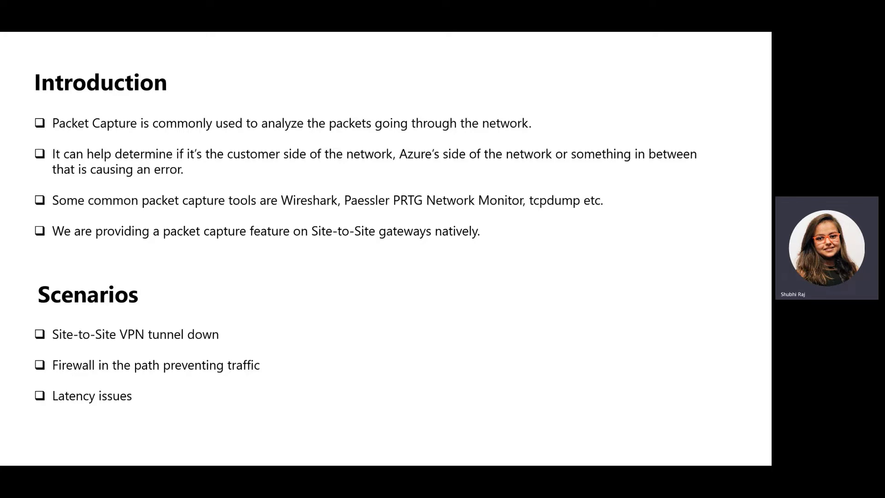
Step: Search 'virtual wan', choose Virtual WANs under Services and open DemoVWAN
key("right")
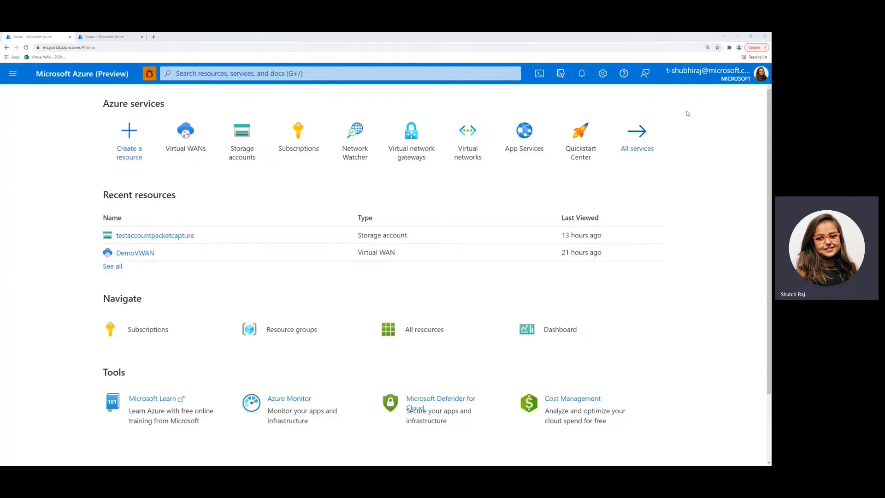
mouse_move(68, 140)
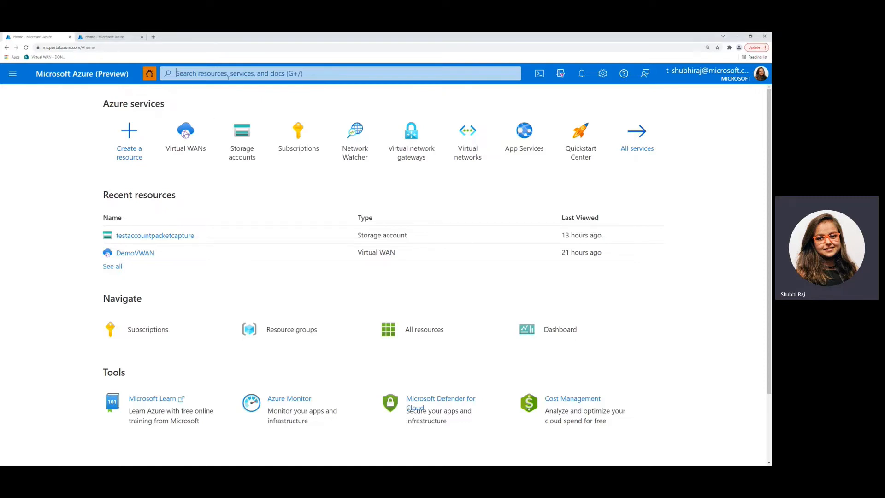
type("virtual wan")
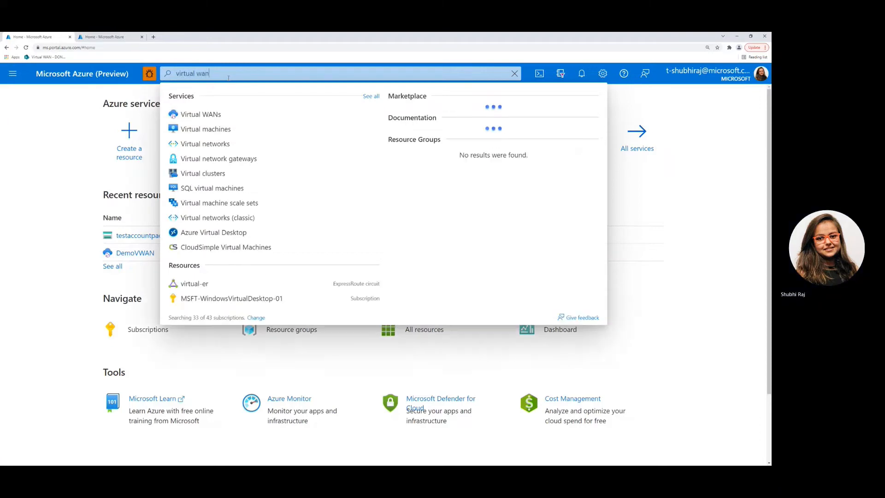
left_click(200, 114)
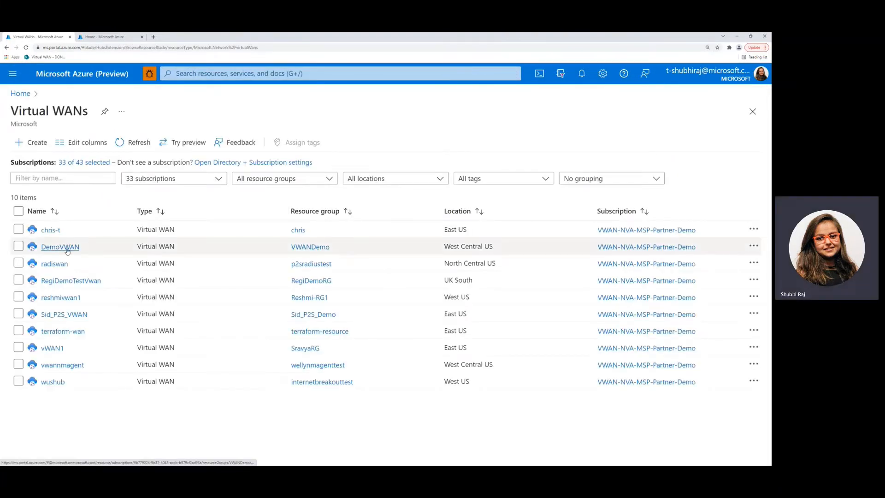
left_click(60, 247)
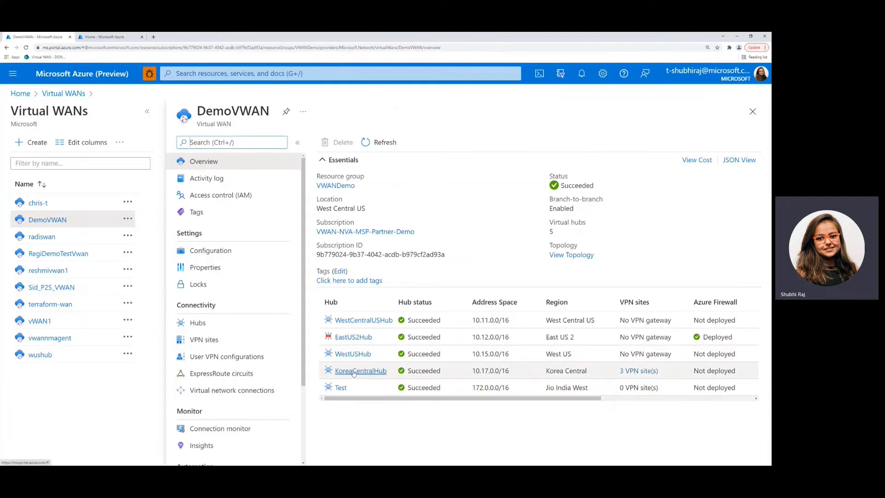
Step: Navigate KoreaCentralHub → VPN (Site to site) → Packet Capture for its VPN gateway
left_click(360, 371)
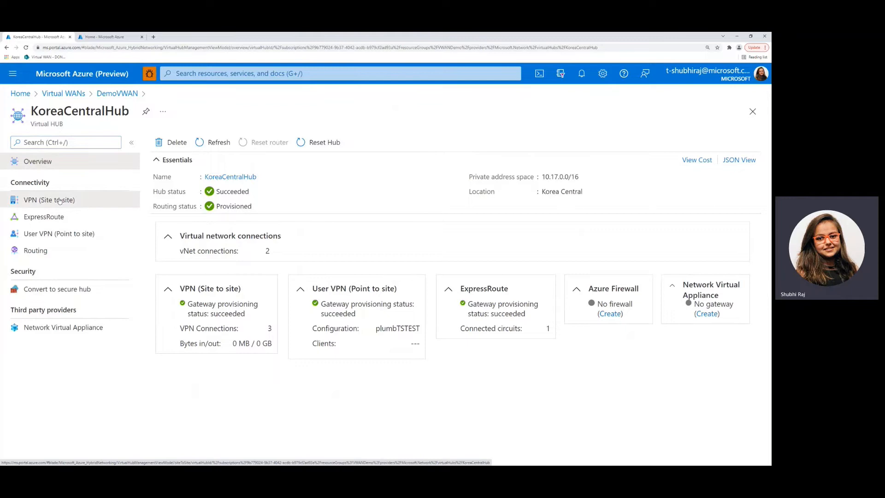
left_click(49, 200)
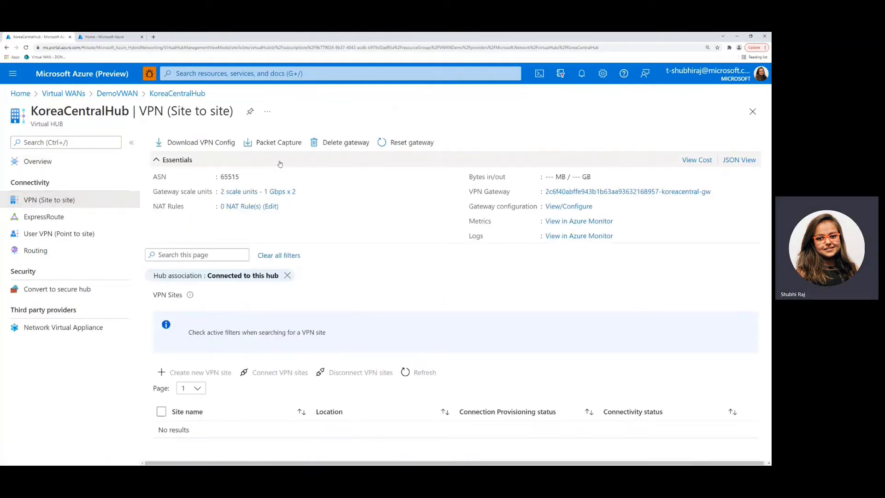
mouse_move(279, 142)
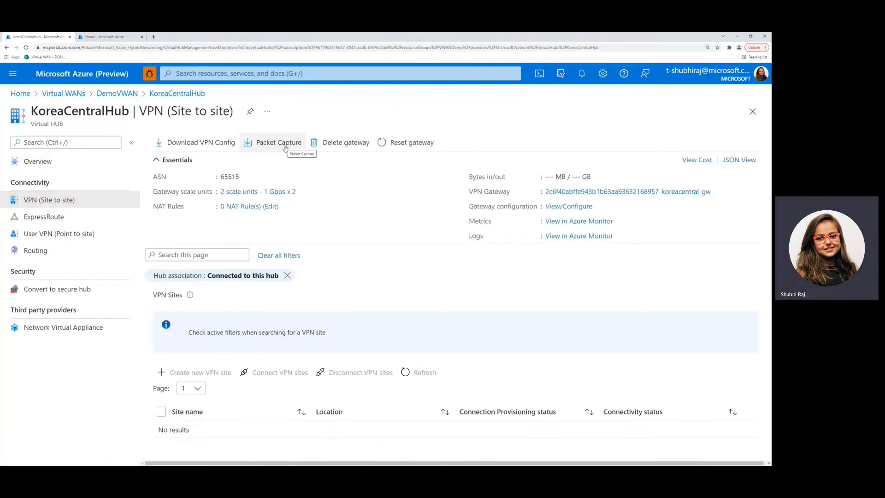
left_click(278, 142)
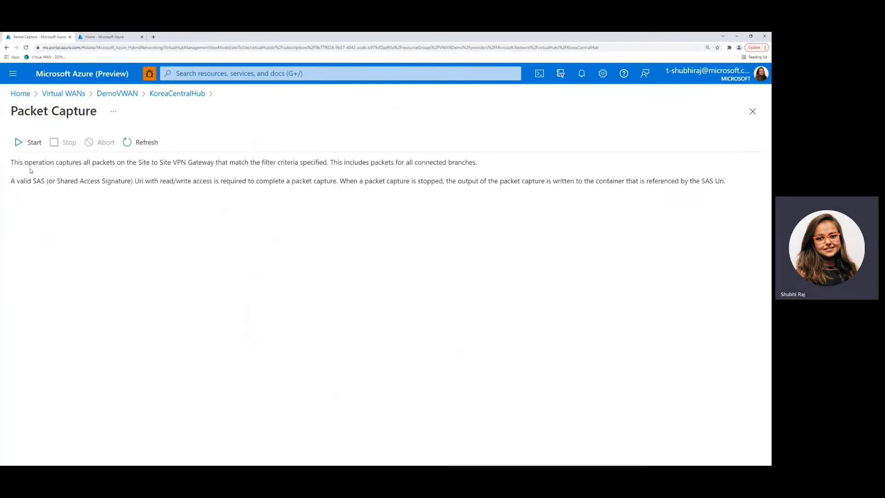
mouse_move(41, 173)
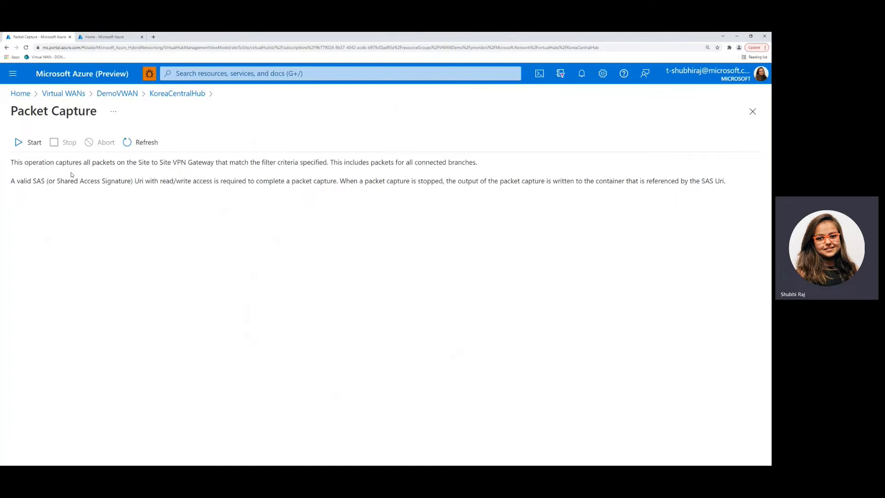
mouse_move(102, 175)
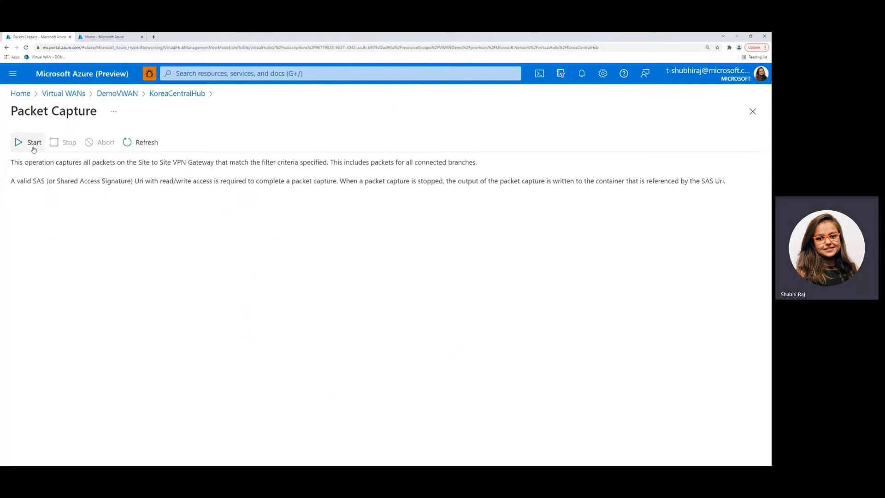
Step: Start a packet capture on the KoreaCentralHub VPN gateway keeping all default filters
left_click(34, 141)
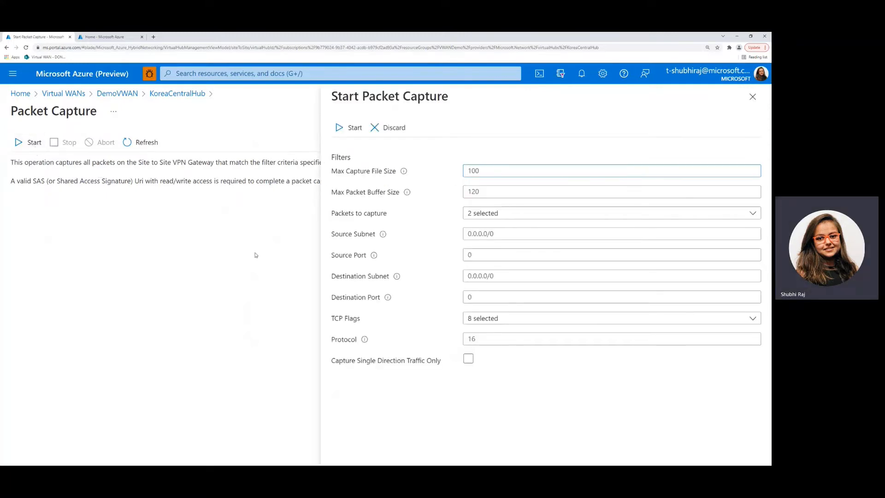
mouse_move(276, 278)
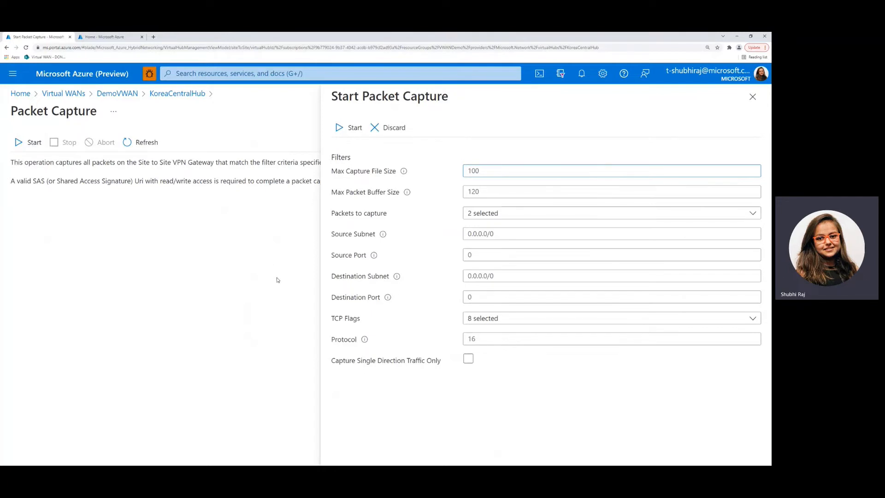
mouse_move(327, 265)
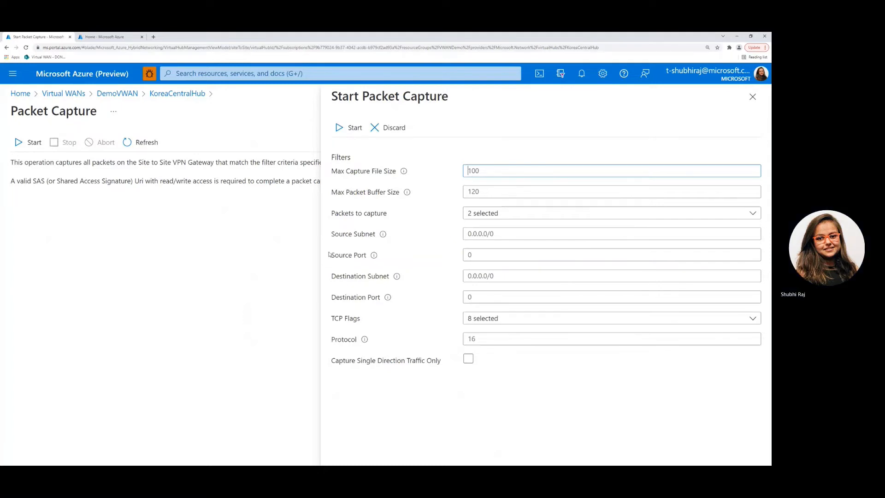
left_click(349, 127)
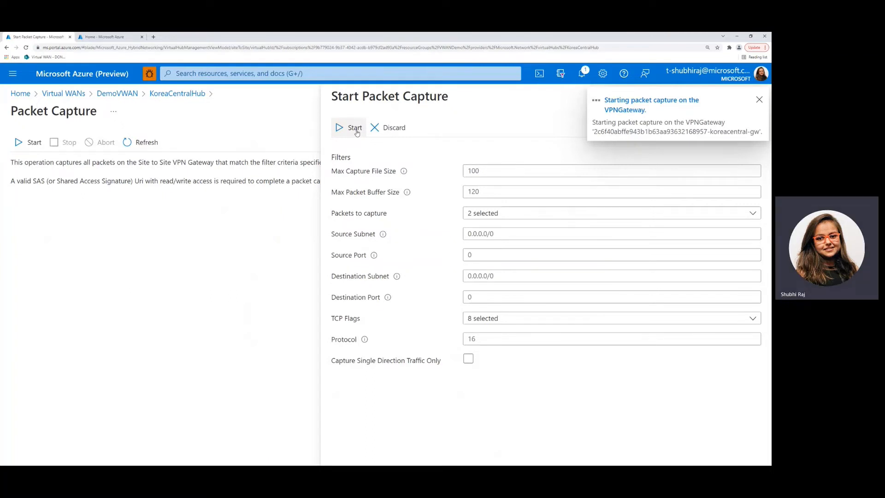
left_click(759, 99)
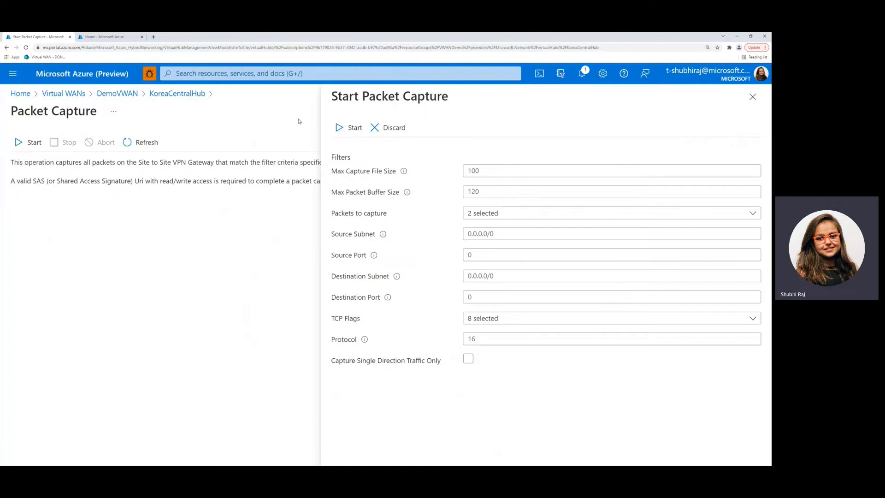
left_click(349, 127)
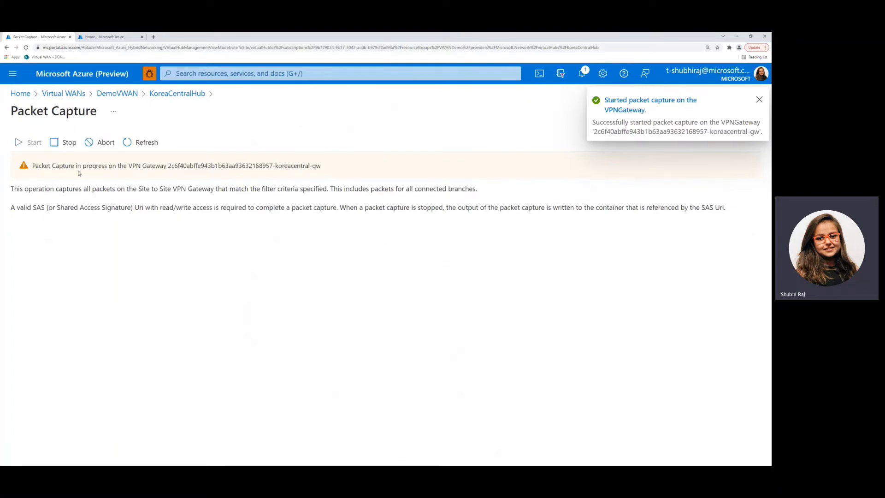
mouse_move(114, 176)
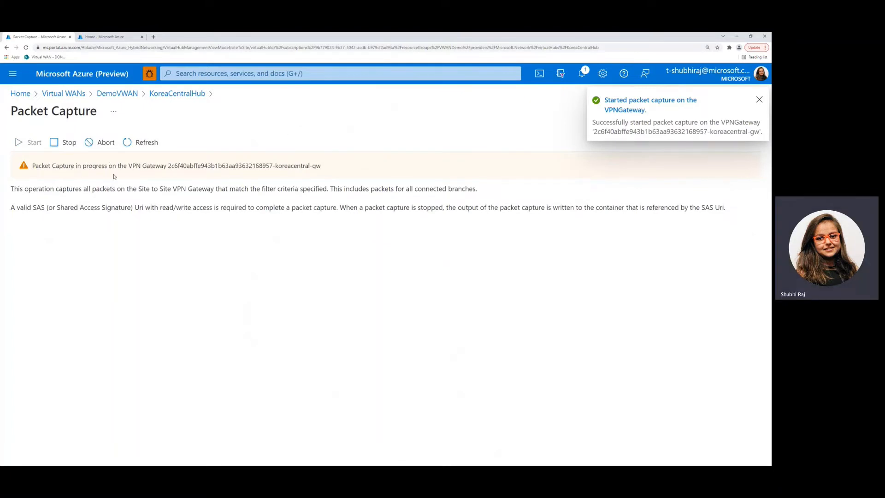
left_click(759, 99)
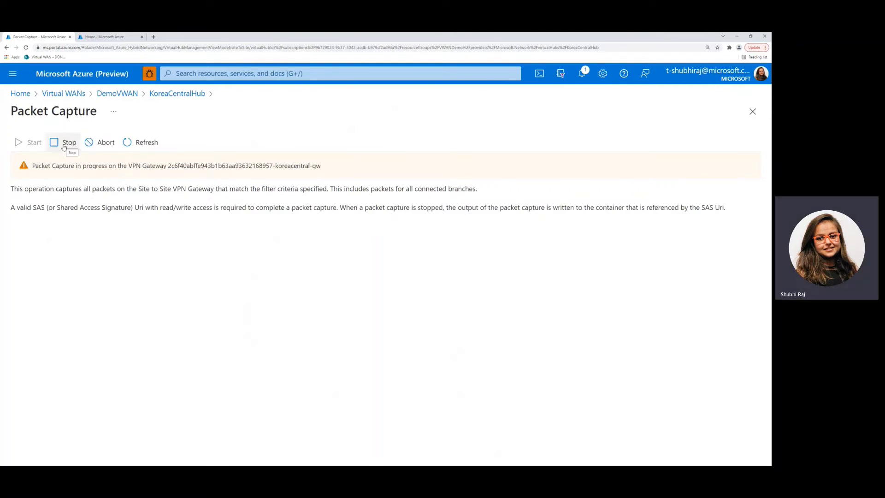
Step: Bring up the Stop Packet Capture pane, which requests an output SAS URL
left_click(64, 142)
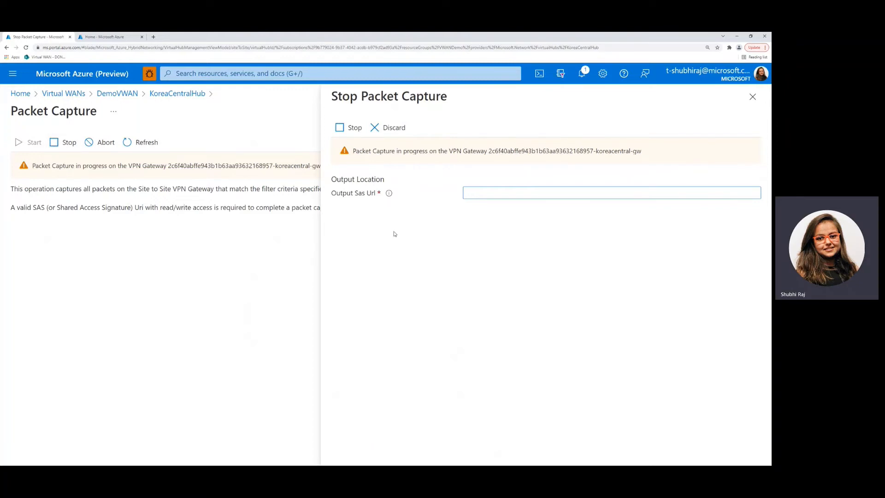
mouse_move(469, 207)
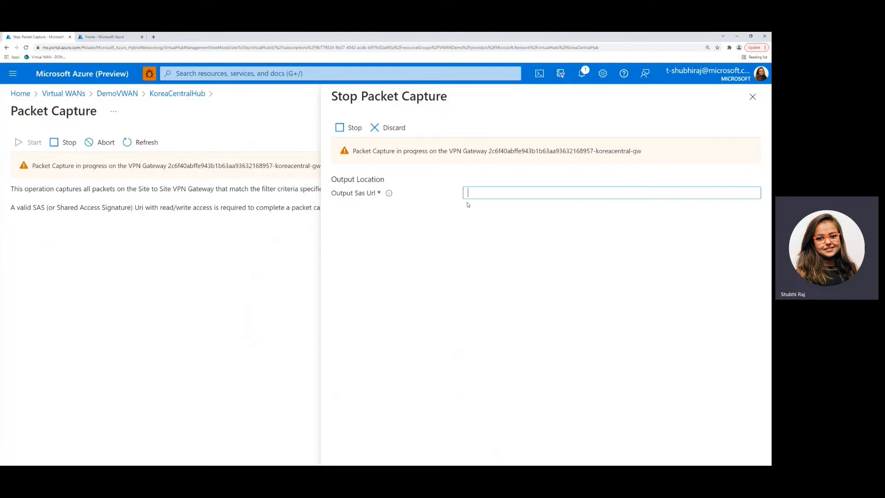
mouse_move(381, 200)
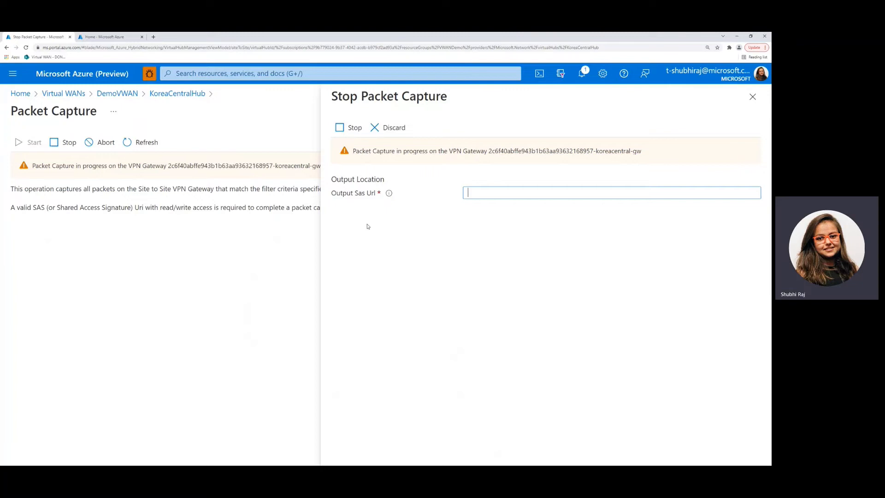
Step: From Home, go to Storage accounts and open testaccountpacketcapture
left_click(110, 36)
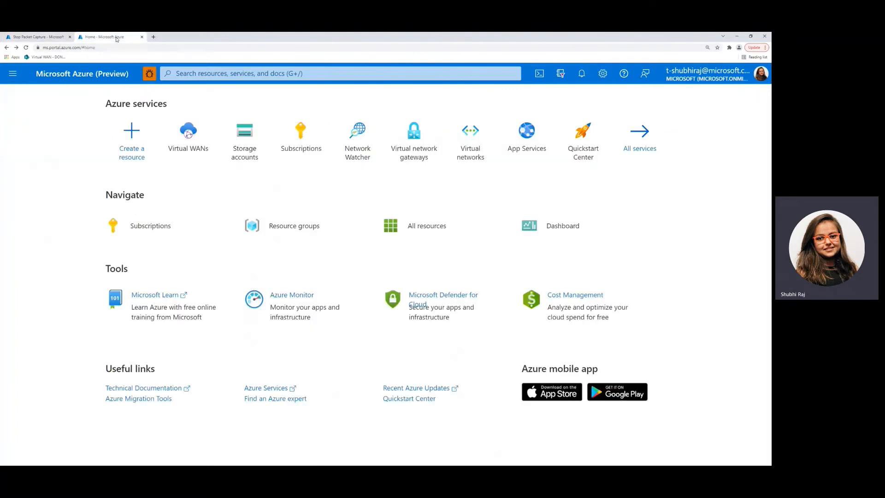
mouse_move(245, 99)
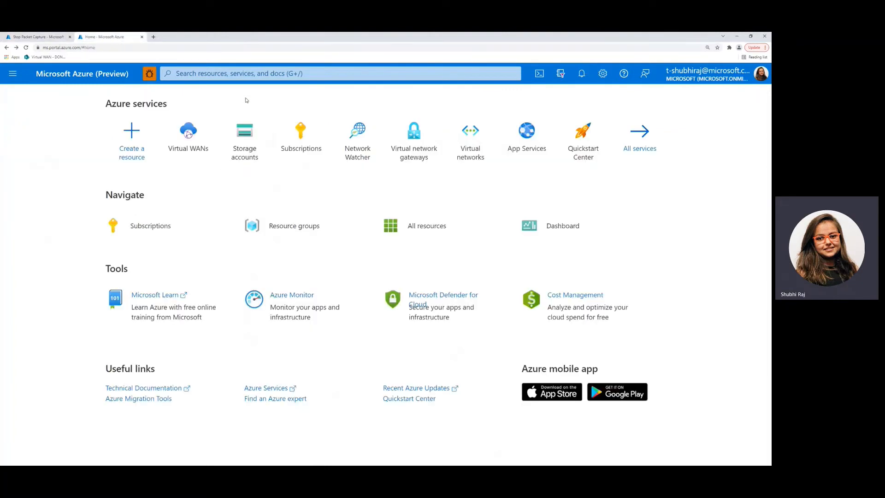
left_click(245, 135)
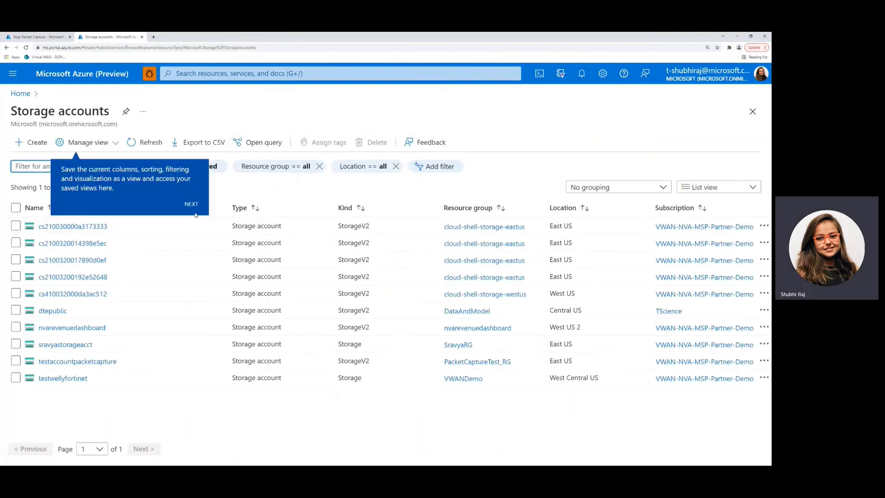
mouse_move(78, 361)
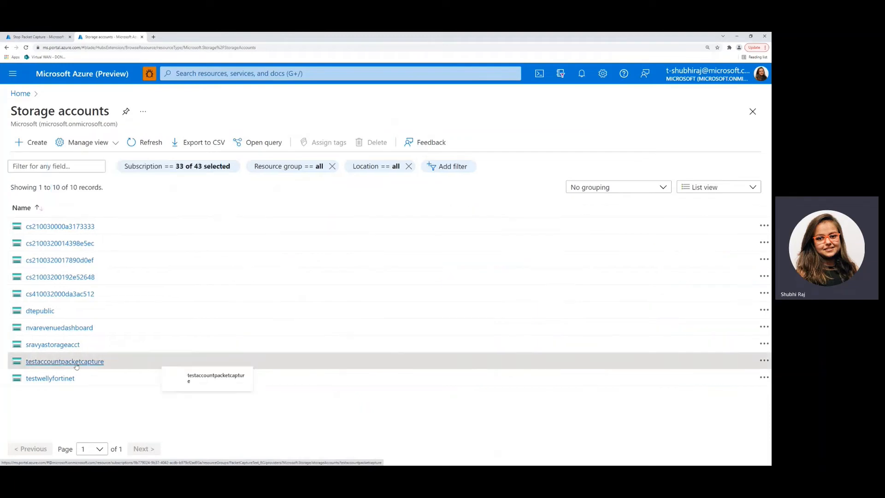
left_click(65, 361)
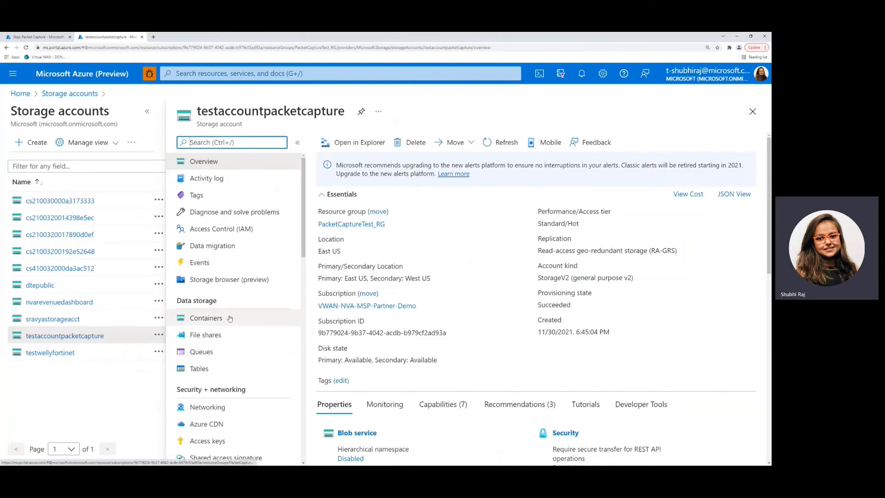
Step: Open the Containers list and enter the testcontainerpacketcapture container
left_click(206, 318)
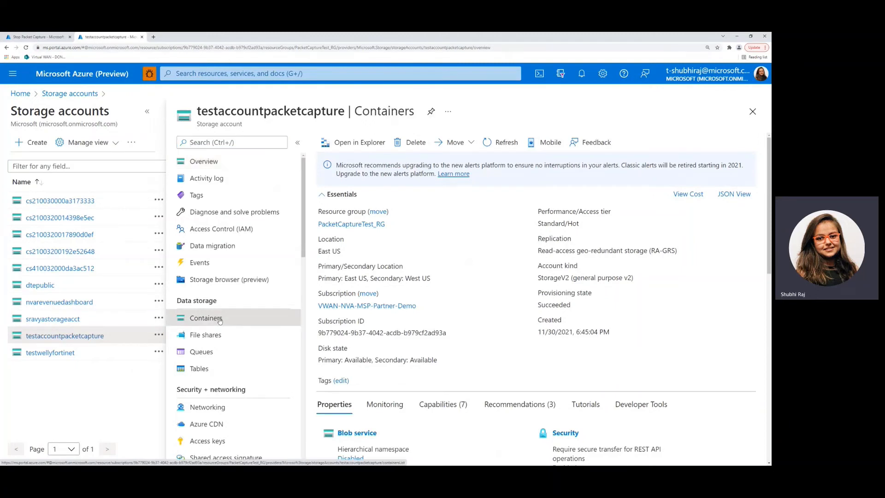
left_click(205, 318)
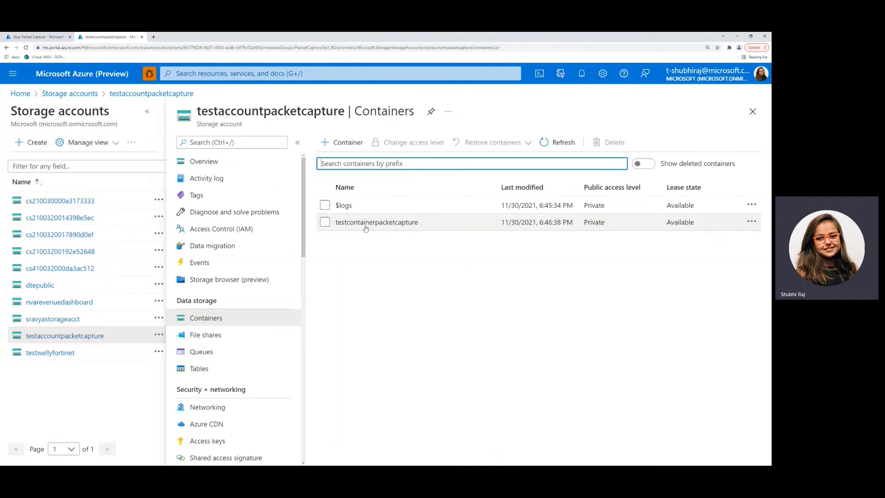
left_click(376, 222)
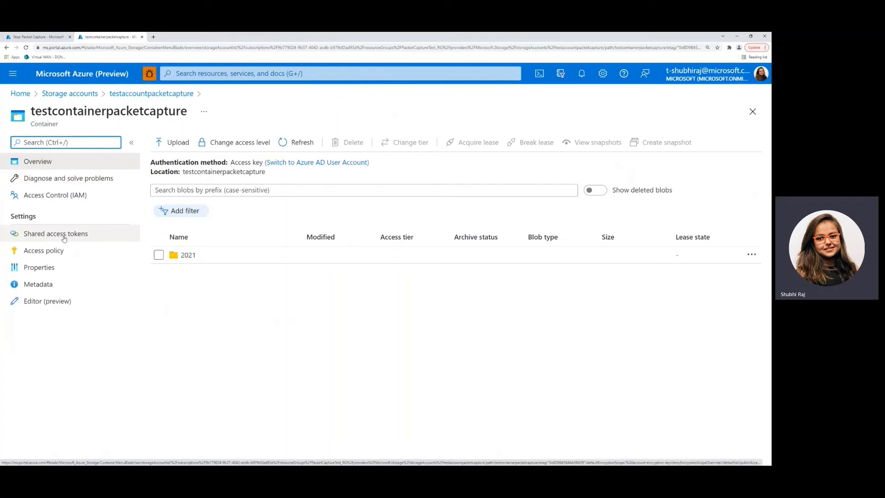
Step: Under Shared access tokens add Write permission, generate the SAS token and copy the Blob SAS URL
left_click(56, 233)
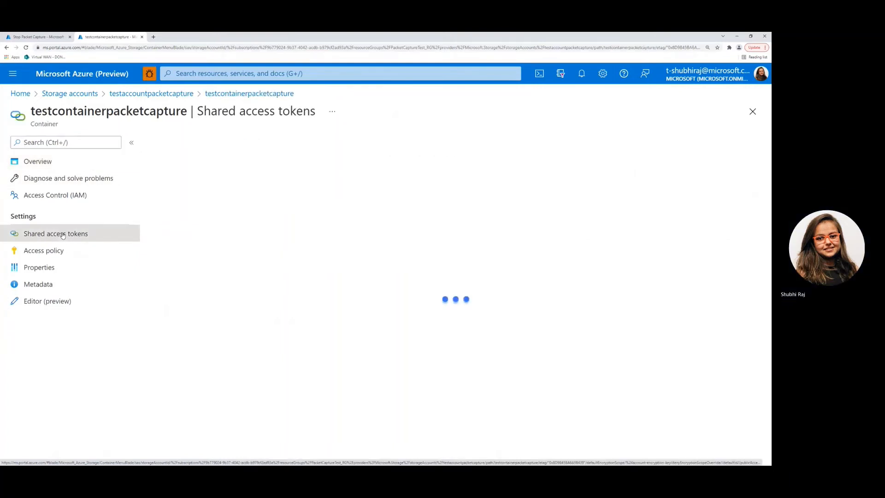
left_click(55, 233)
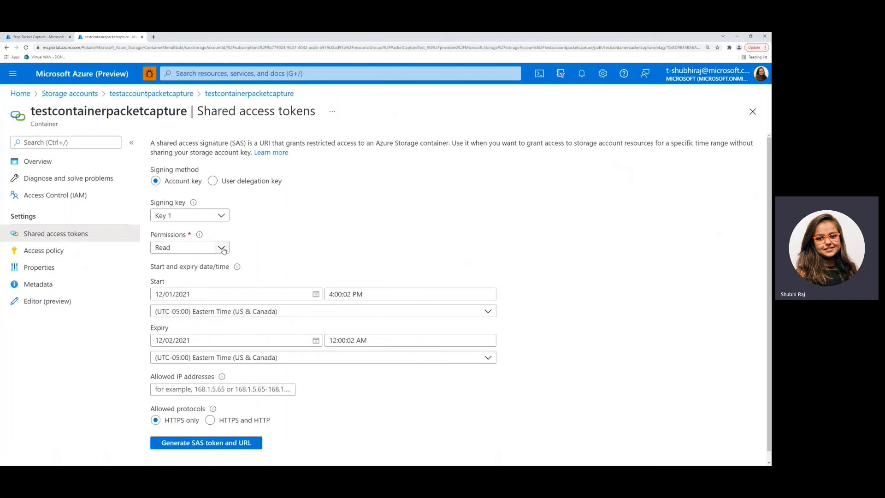
left_click(221, 247)
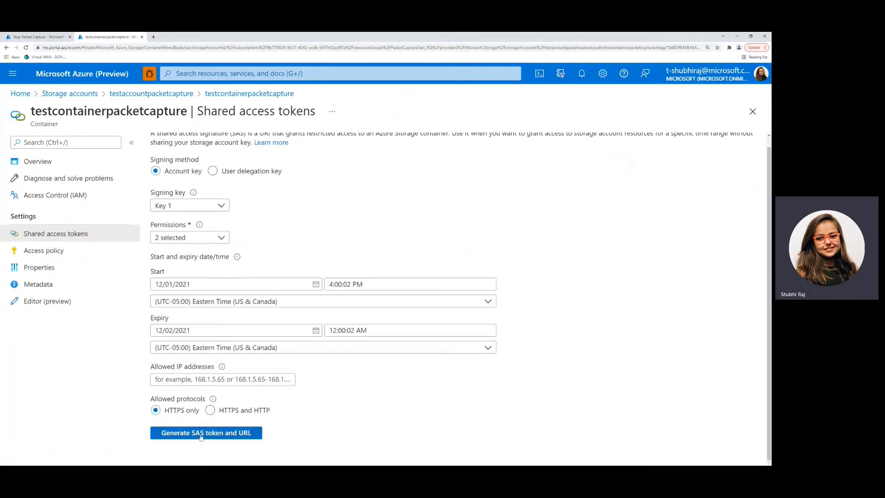
left_click(206, 432)
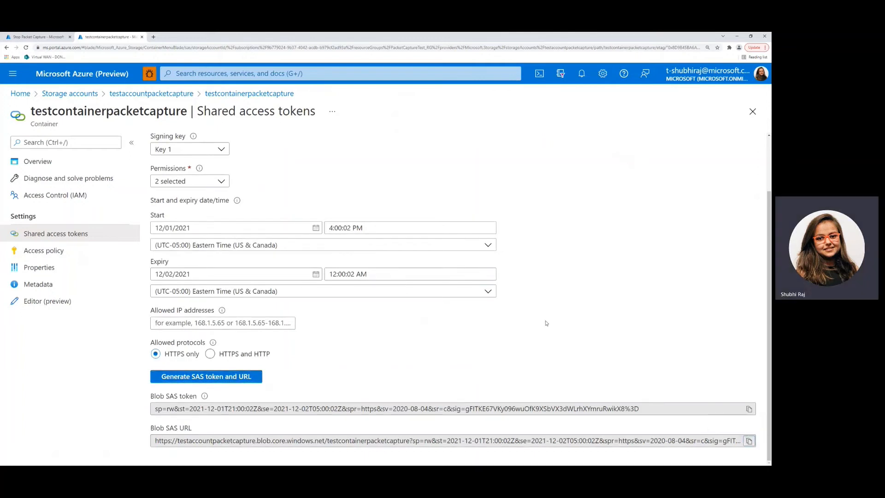
left_click(37, 37)
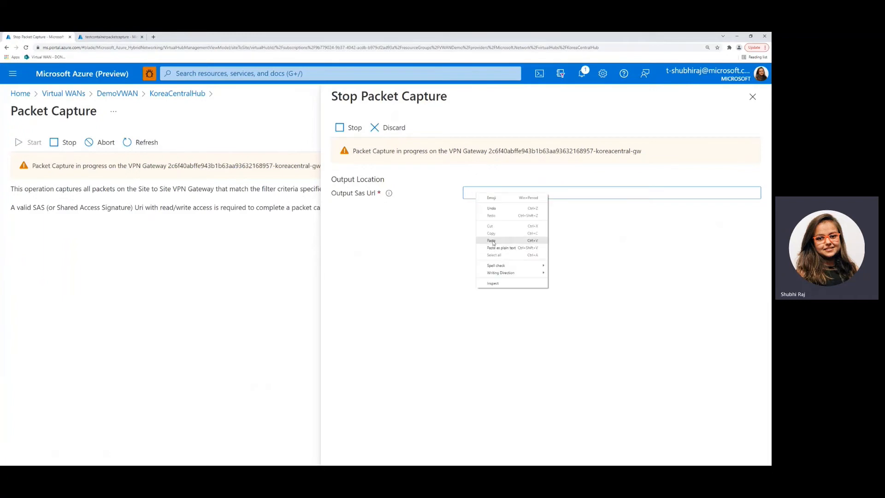
Step: Paste the container SAS URL into Output Sas Url and stop the running capture
left_click(491, 239)
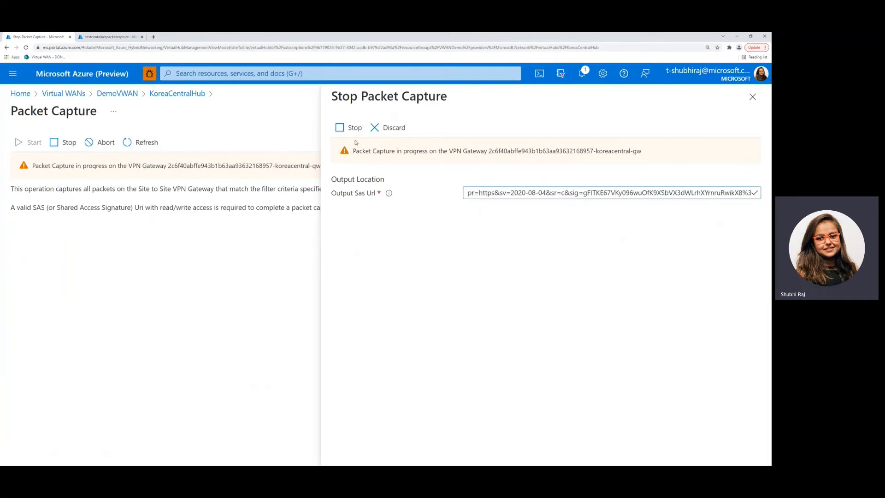
left_click(348, 127)
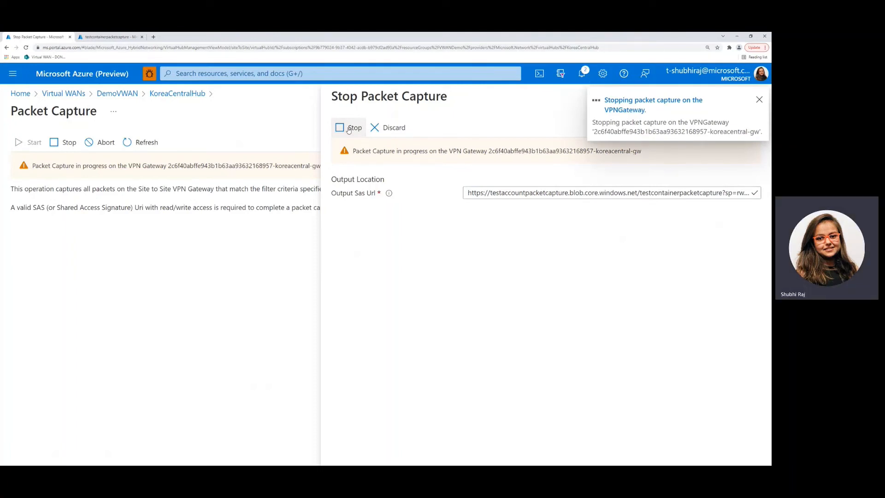
left_click(758, 100)
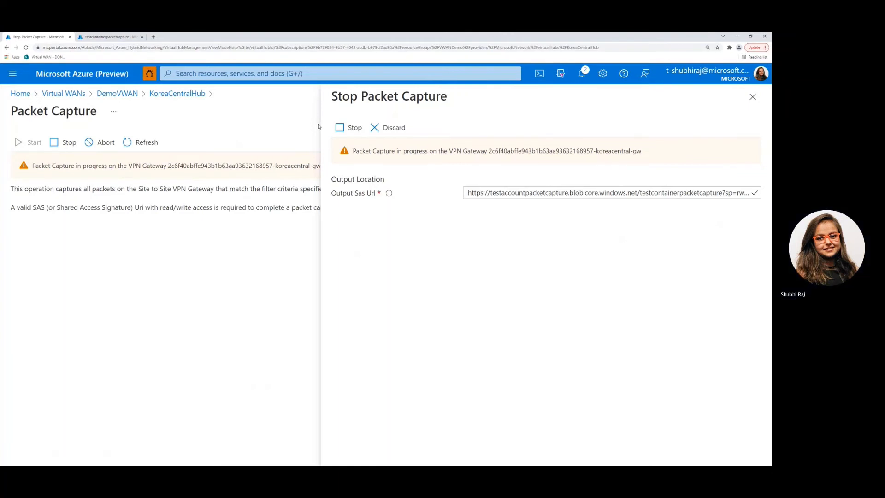
left_click(348, 127)
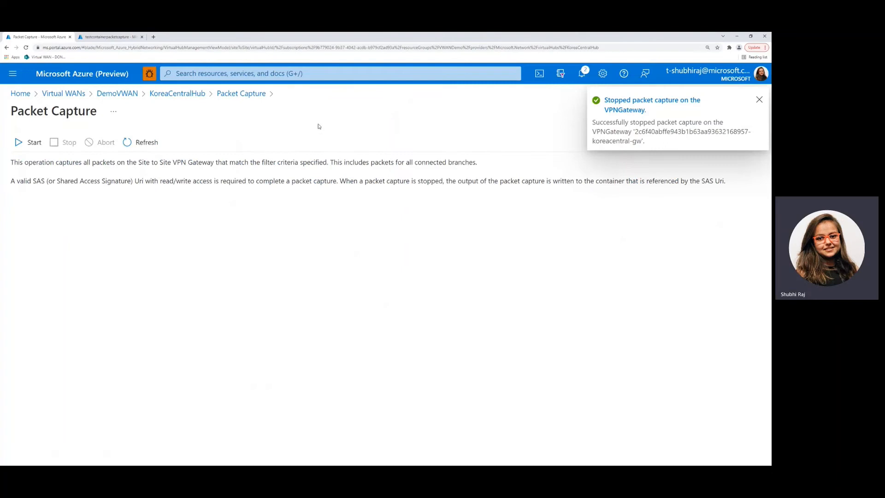
mouse_move(353, 132)
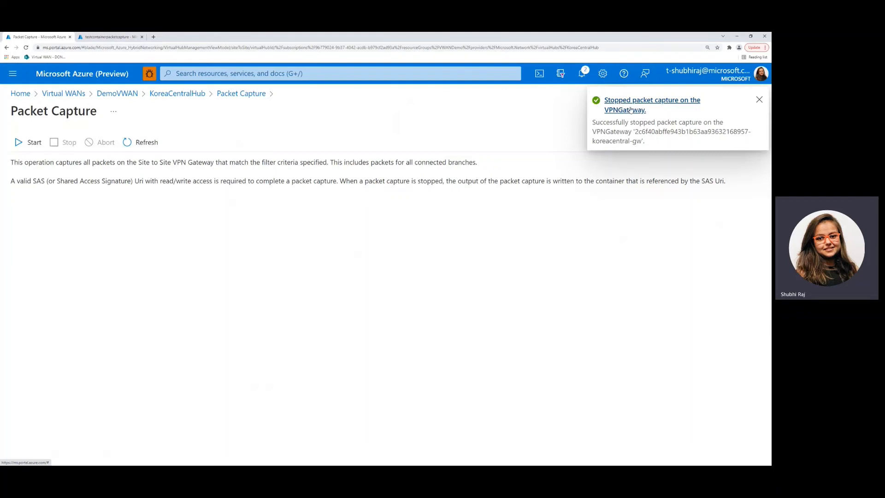
mouse_move(212, 148)
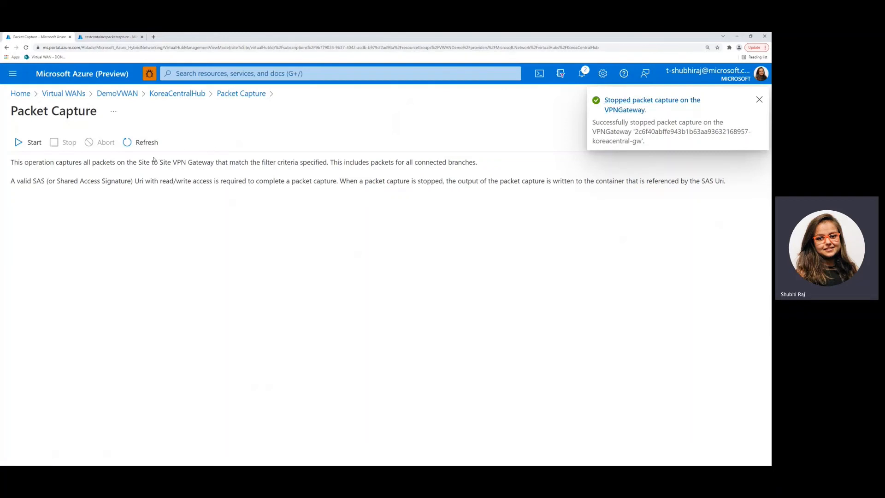
Step: Dismiss the capture-stopped notification and switch back to the container's shared access tokens tab
left_click(759, 99)
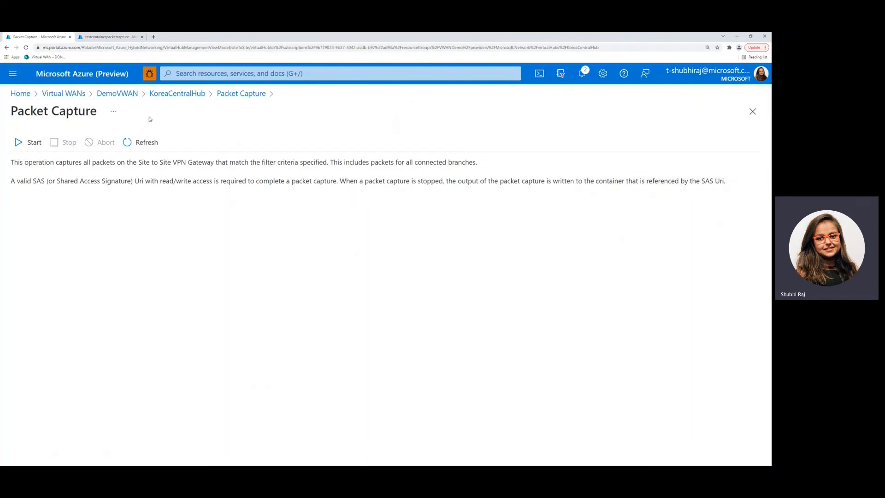
left_click(107, 37)
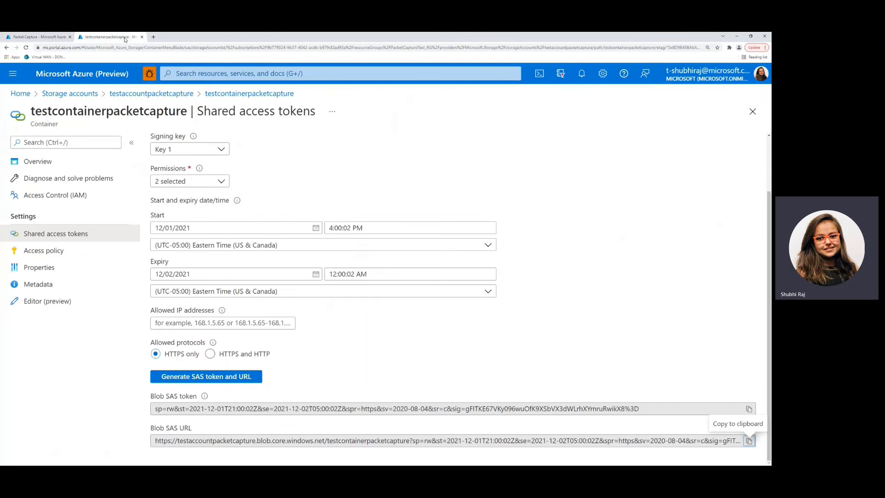
mouse_move(150, 93)
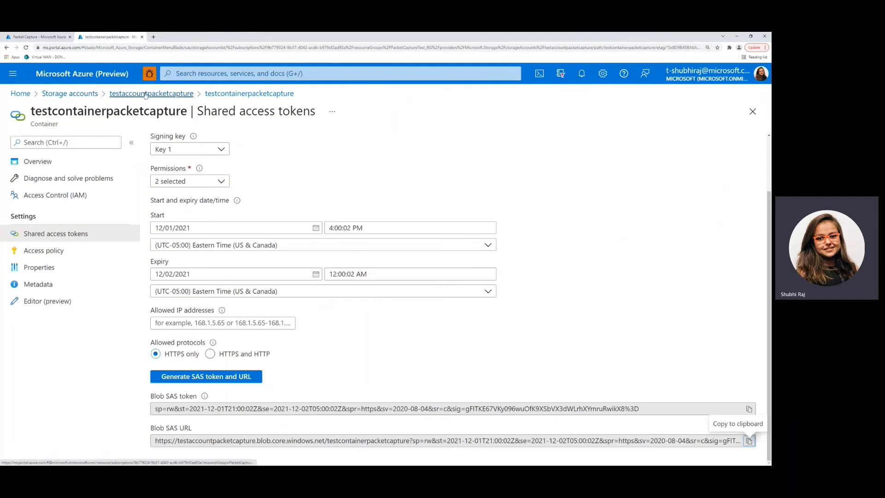
Step: Go back into testaccountpacketcapture and browse down to the armrg-efbb006f… capture folder
left_click(38, 161)
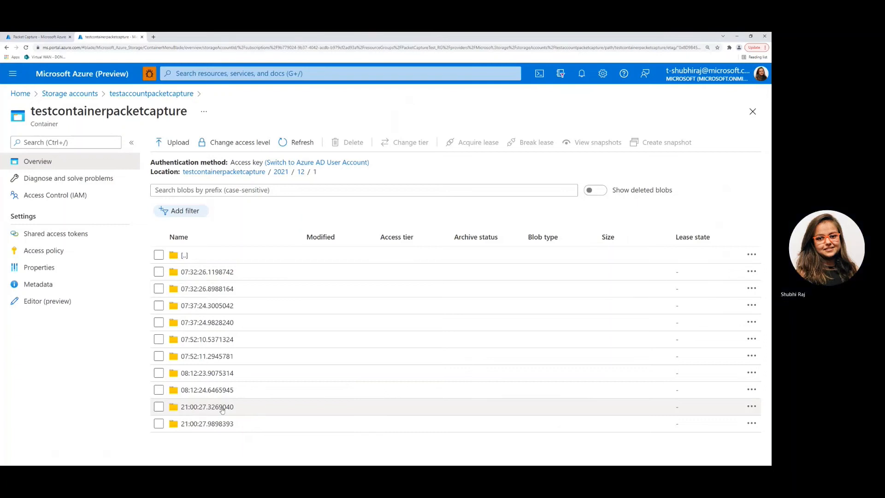
mouse_move(237, 423)
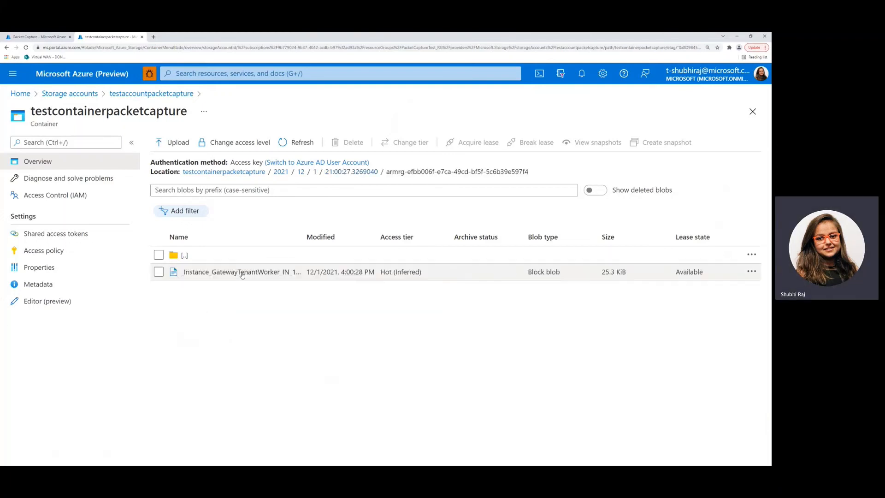
Step: Download the _Instance_GatewayTenantWorker capture blob, then return to the gateway's Packet Capture page
left_click(240, 271)
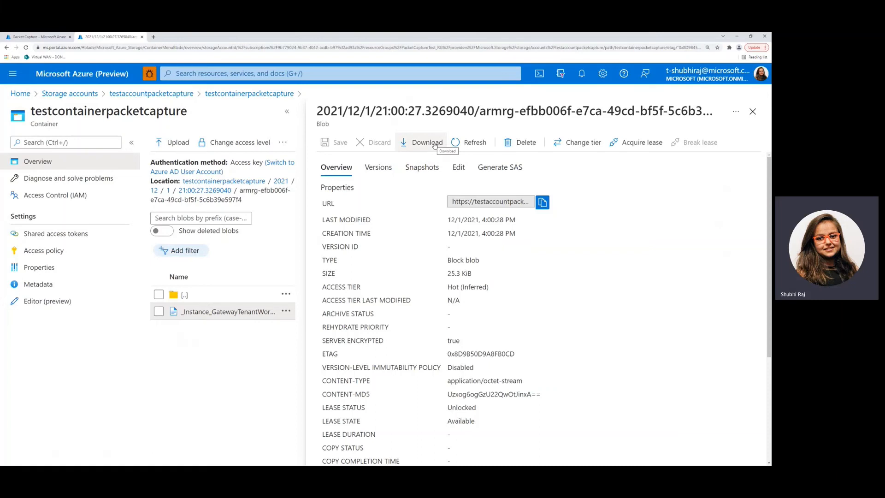
left_click(420, 142)
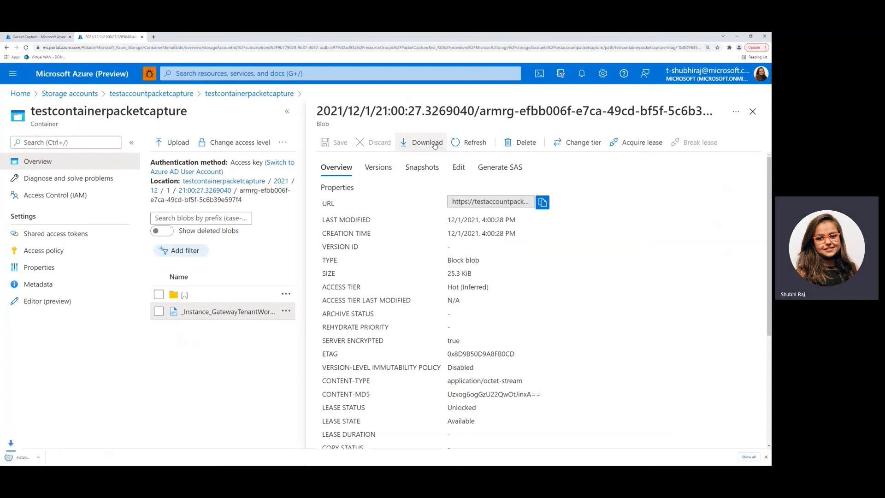
left_click(420, 142)
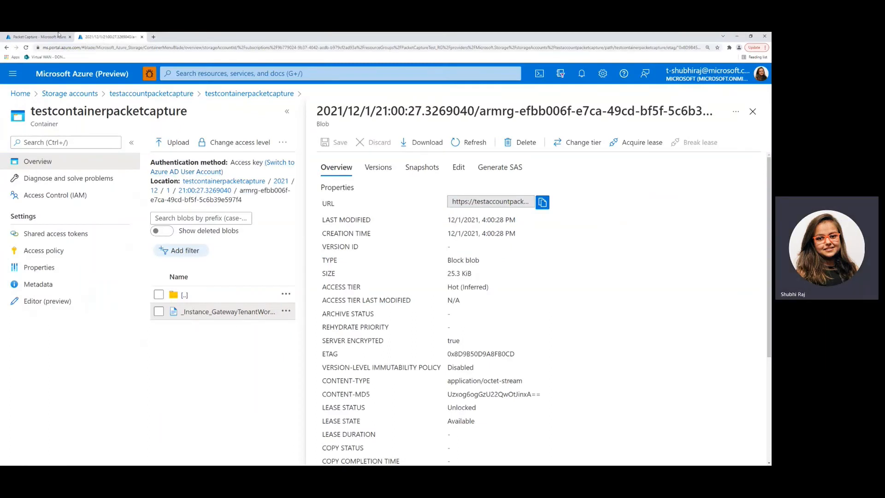
left_click(37, 37)
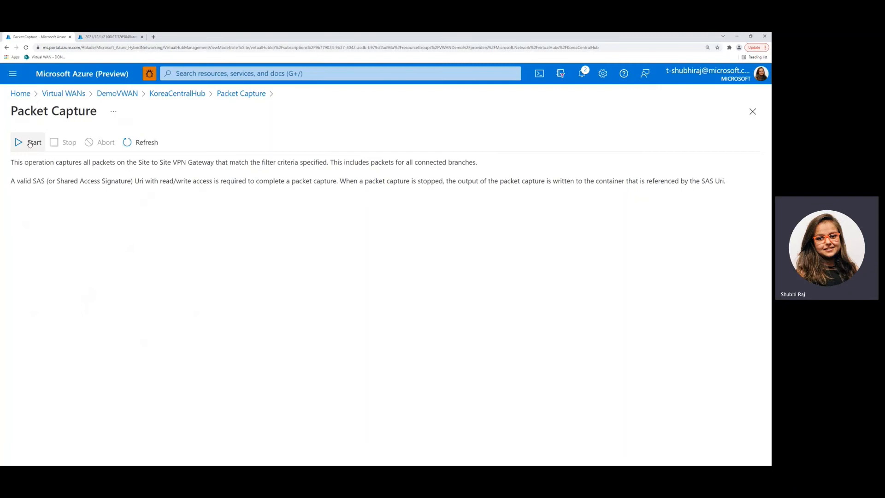
Step: Launch a new packet capture on KoreaCentralHub keeping the default filters, confirming it started successfully
left_click(34, 142)
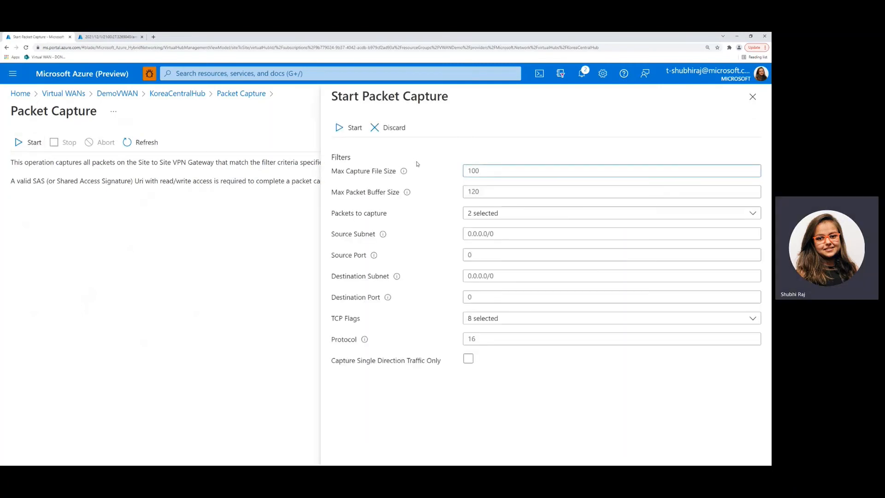
left_click(611, 170)
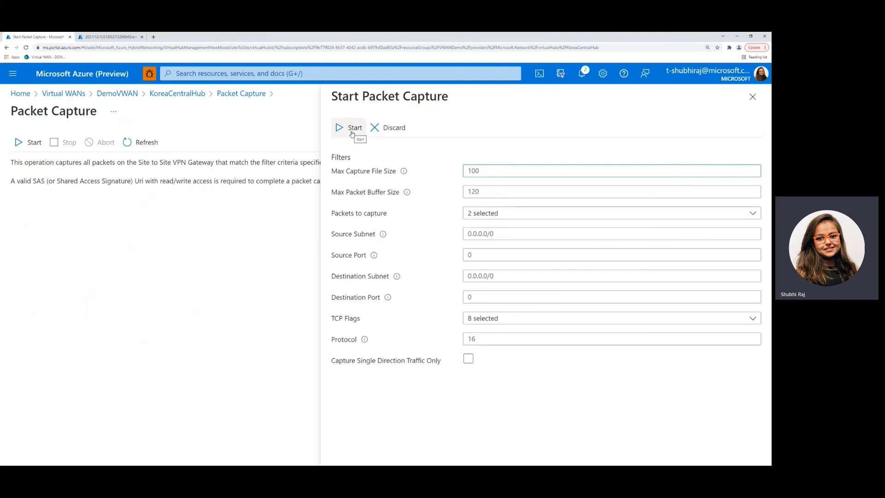
left_click(354, 127)
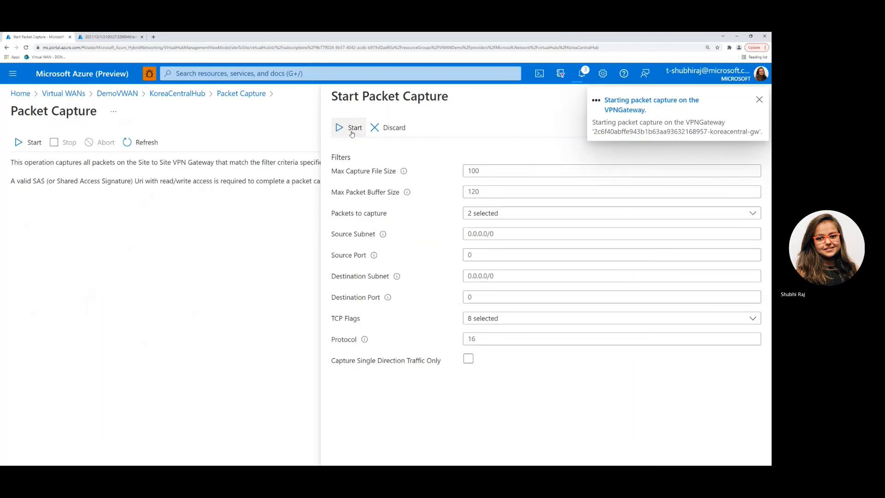
left_click(758, 100)
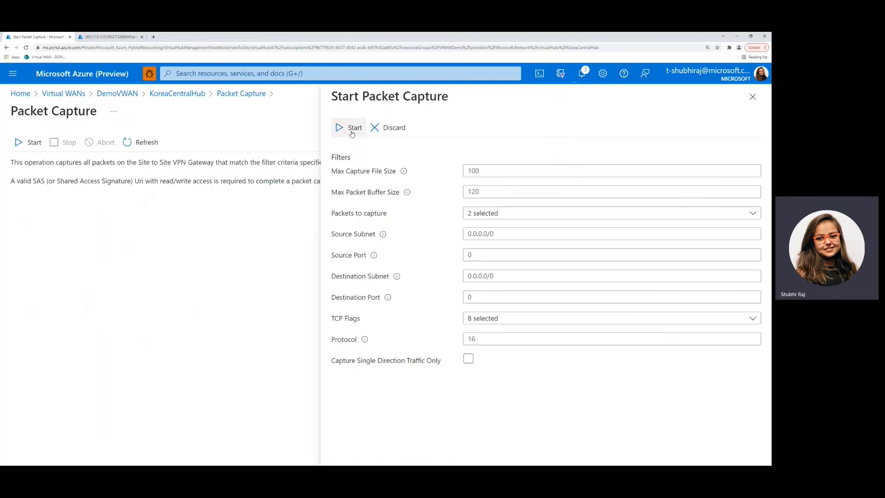
left_click(354, 128)
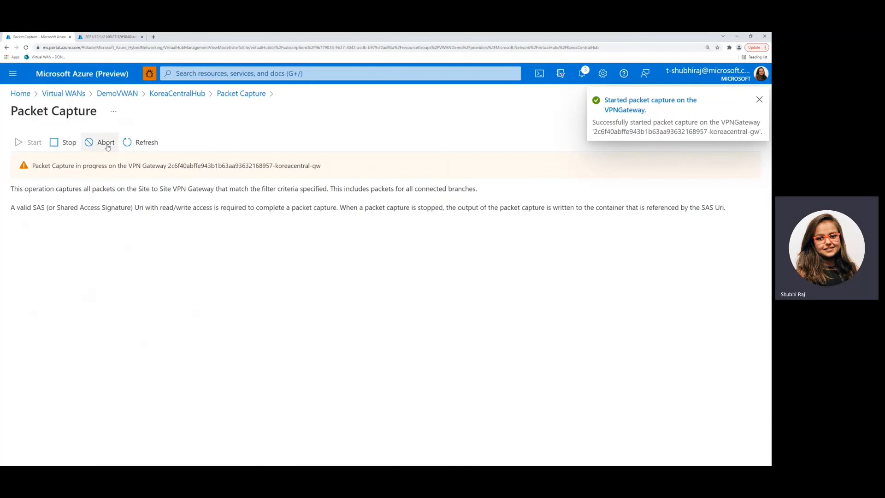
mouse_move(106, 142)
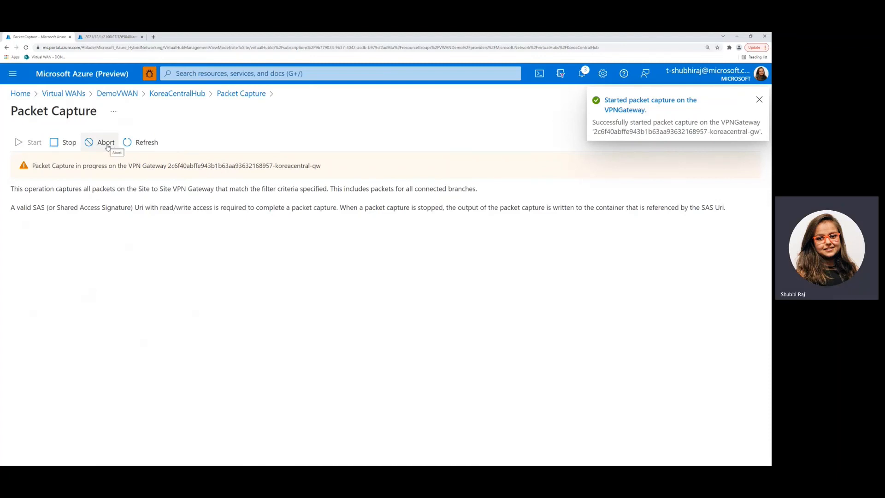
Step: Abort the running KoreaCentralHub capture, confirm the abort, and dismiss the success notice
left_click(105, 142)
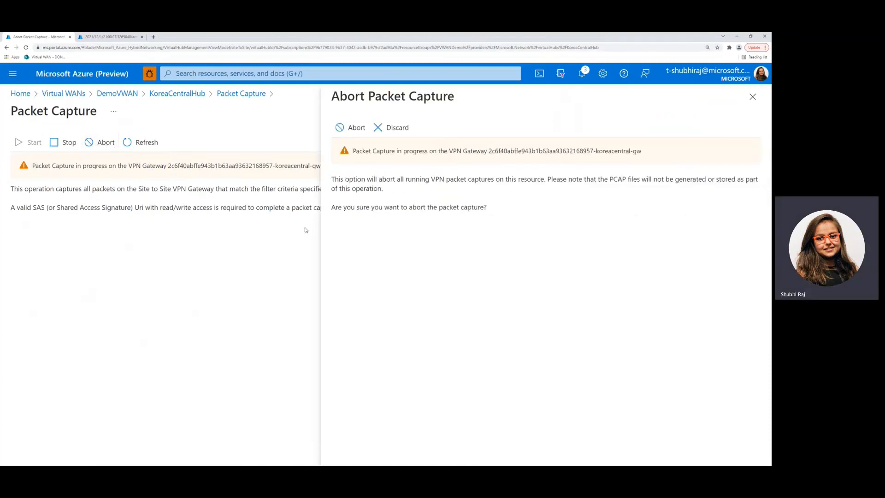
mouse_move(550, 221)
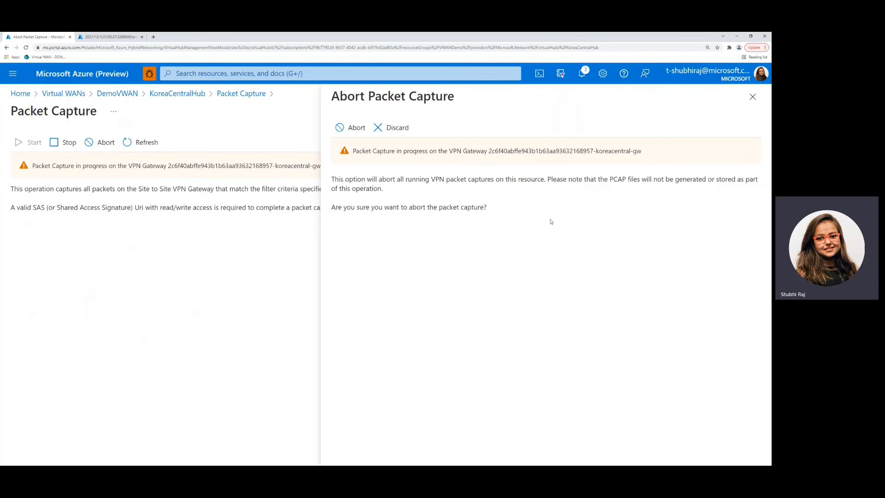
mouse_move(529, 200)
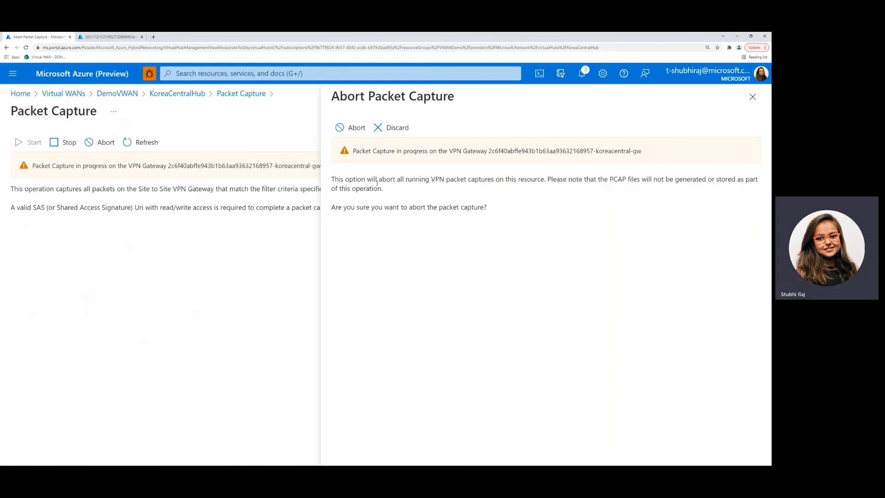
mouse_move(356, 127)
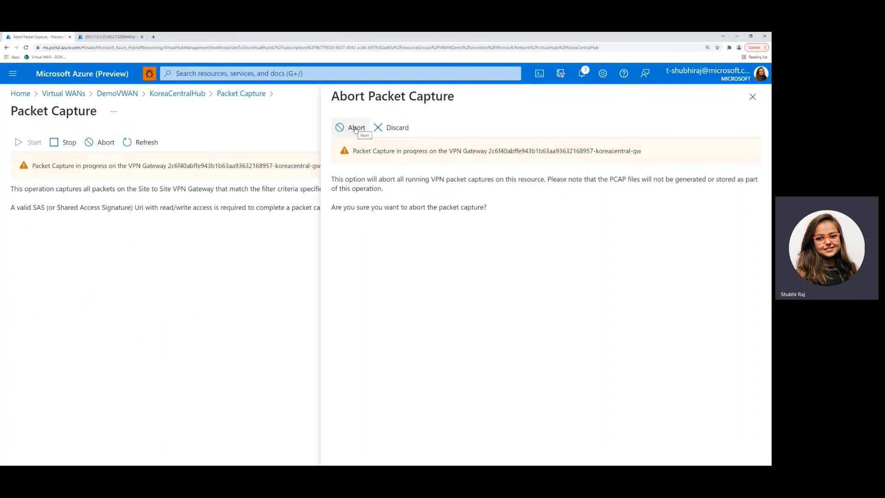
left_click(355, 127)
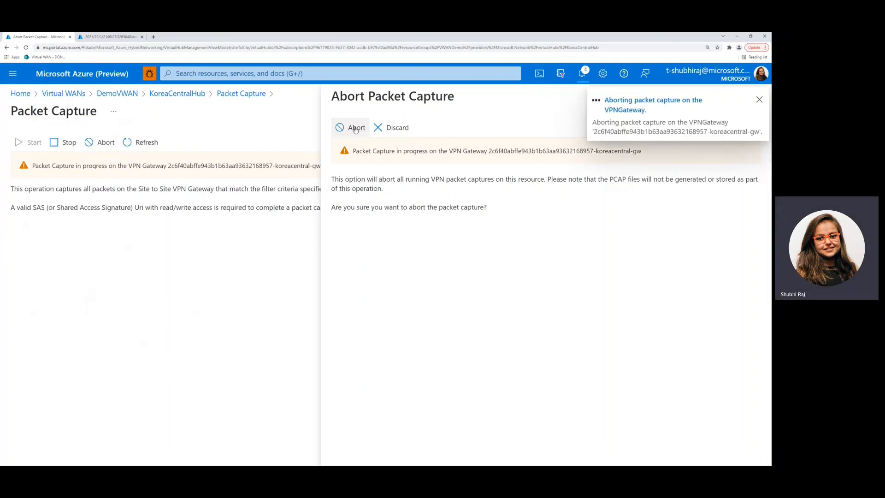
left_click(758, 99)
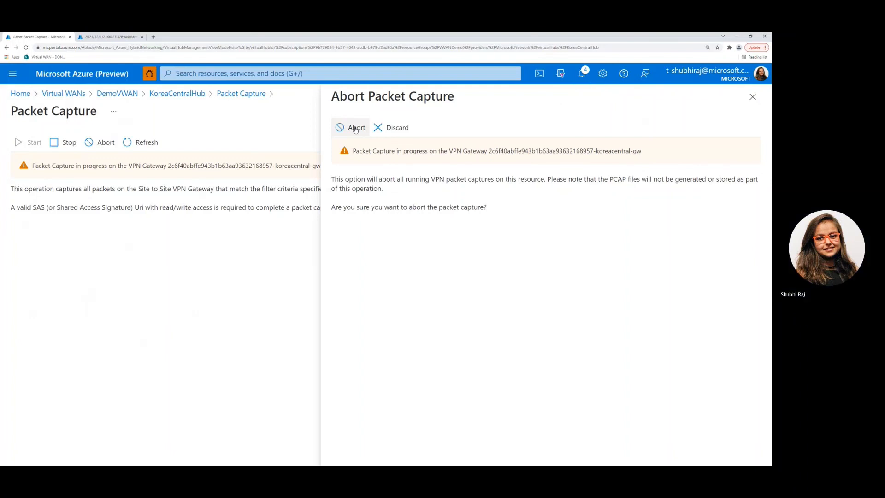
left_click(355, 127)
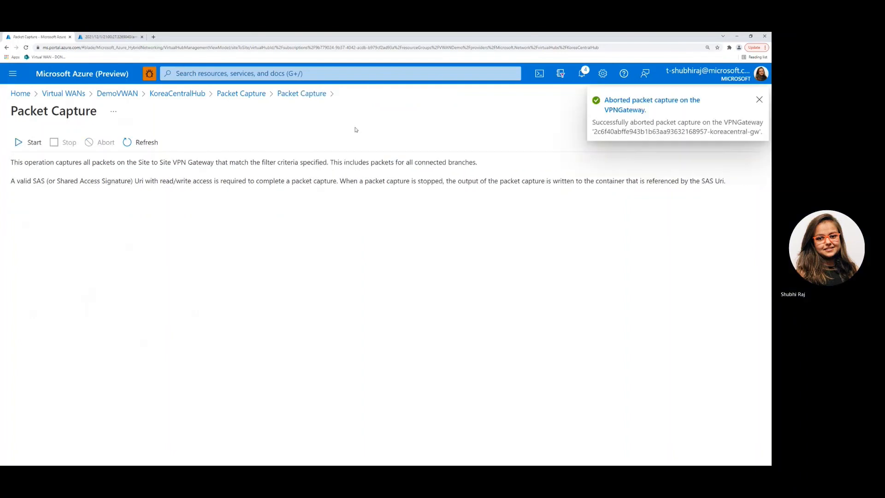
mouse_move(435, 138)
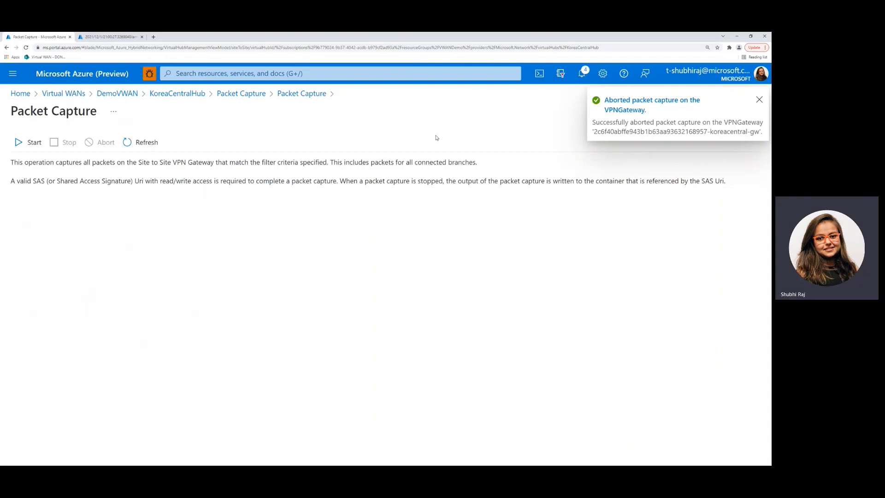
left_click(758, 100)
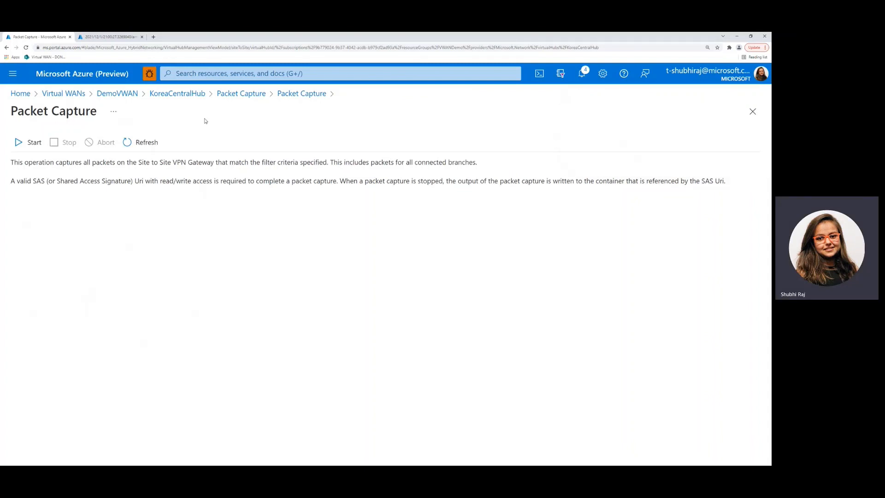
mouse_move(199, 127)
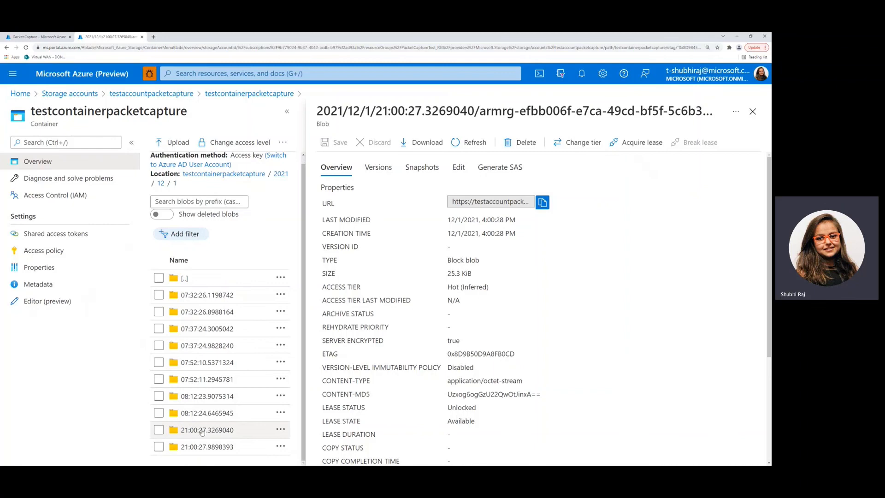
mouse_move(126, 408)
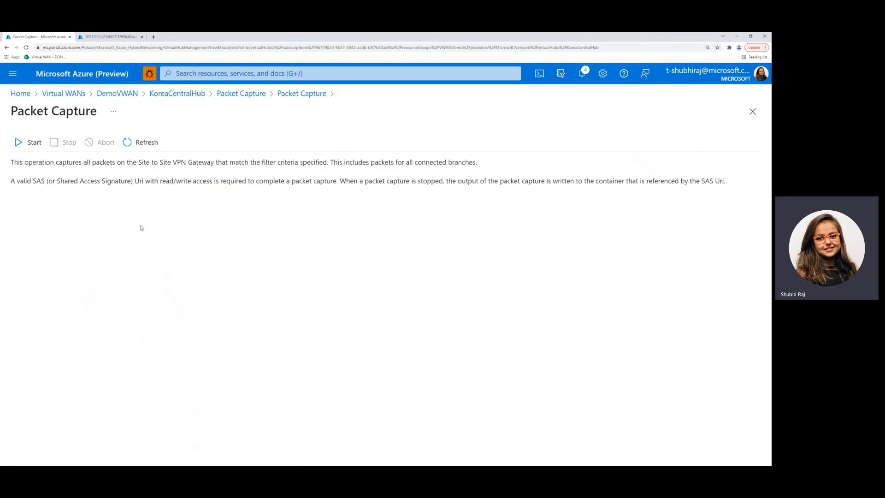
mouse_move(195, 233)
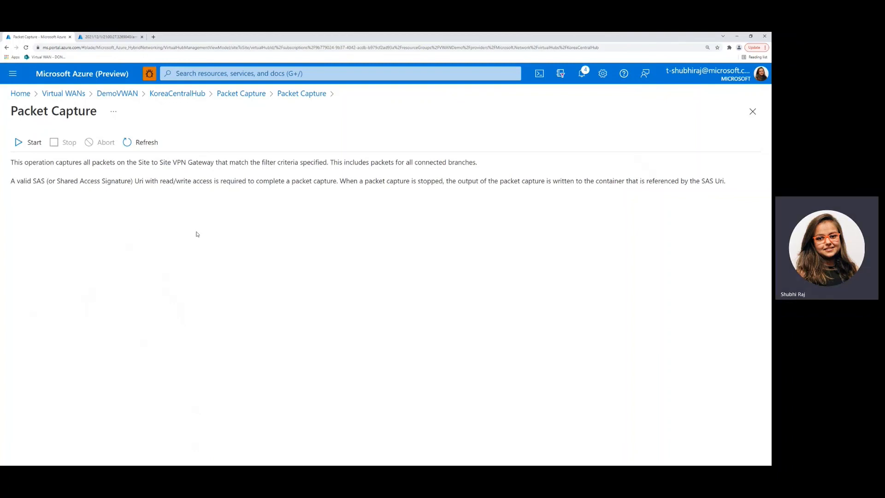